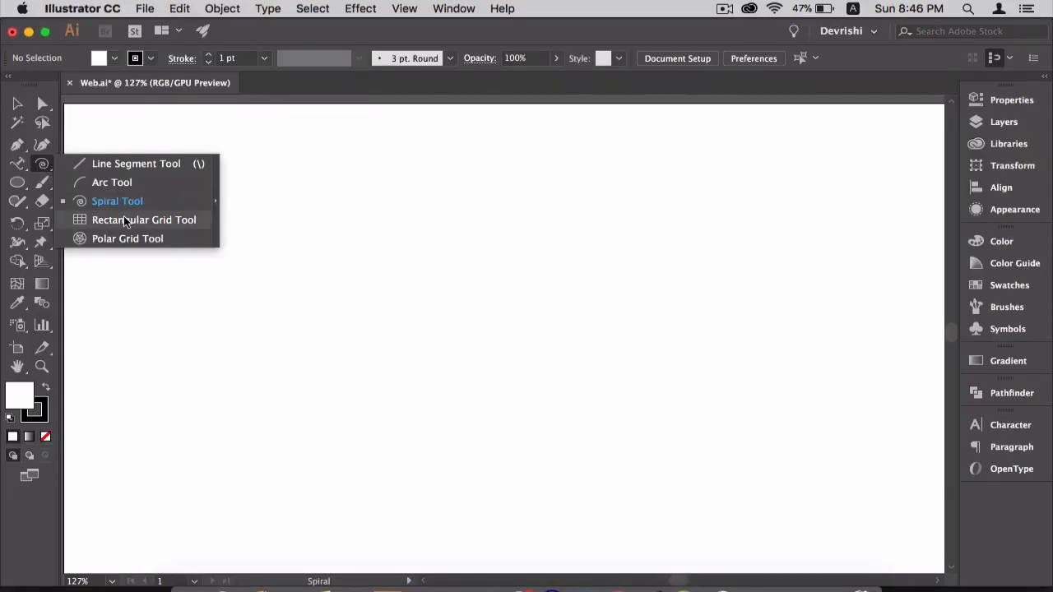
mouse_move(146, 220)
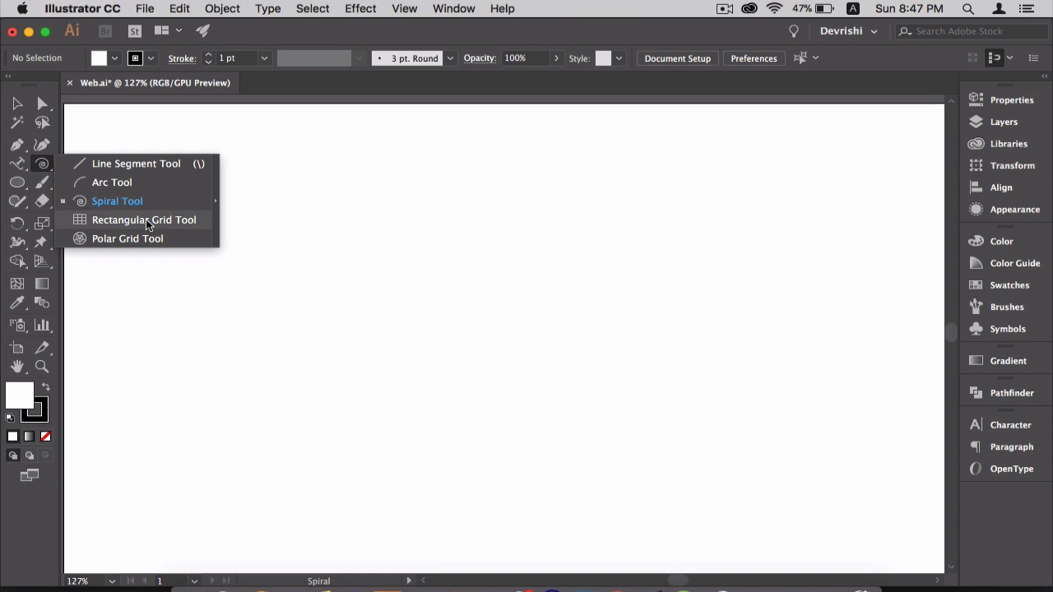
Switch to the Rectangular Grid Tool from the Line Segment flyout.
click(143, 221)
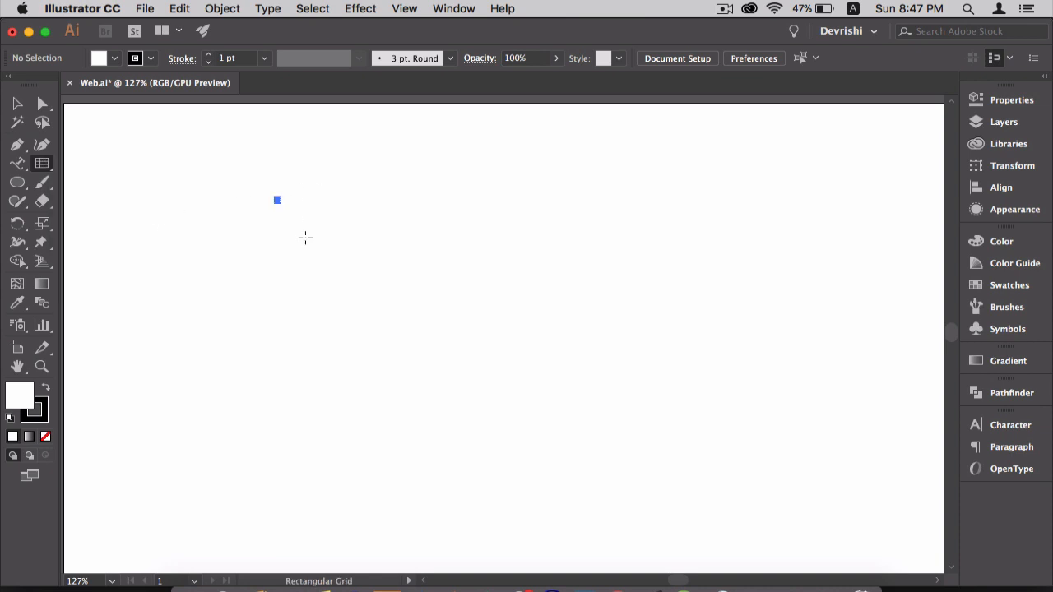
Draw the first evenly spaced rectangular grid in the upper left of the artboard.
drag(276, 199, 428, 370)
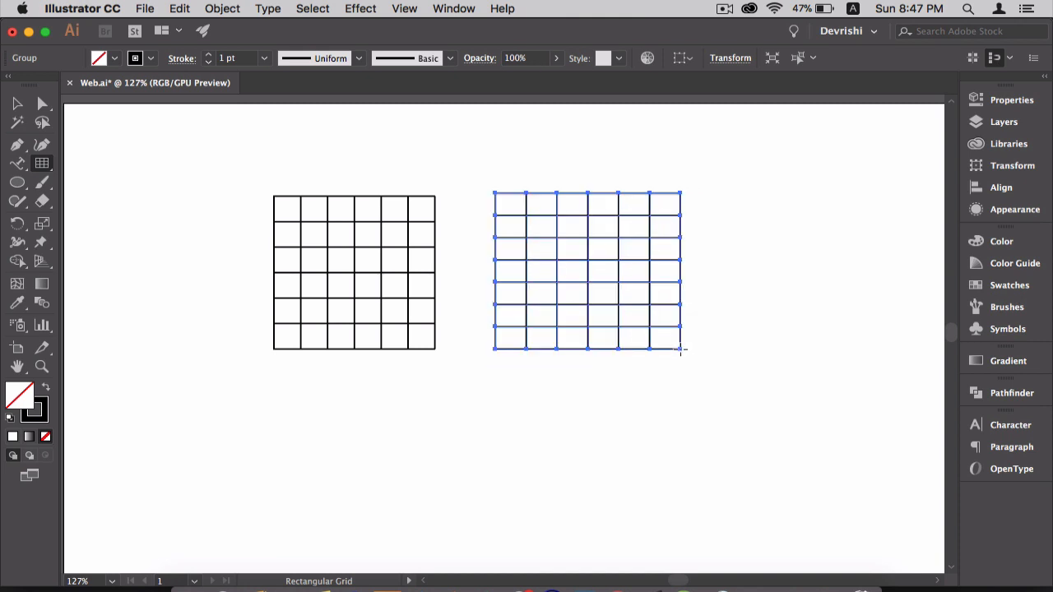
mouse_move(385, 364)
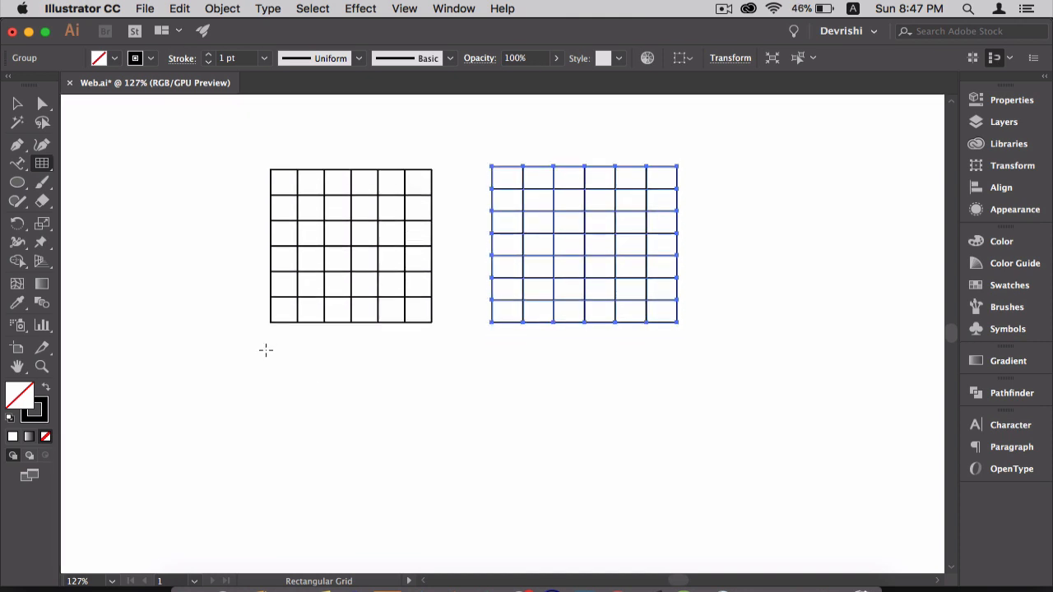
mouse_move(350, 391)
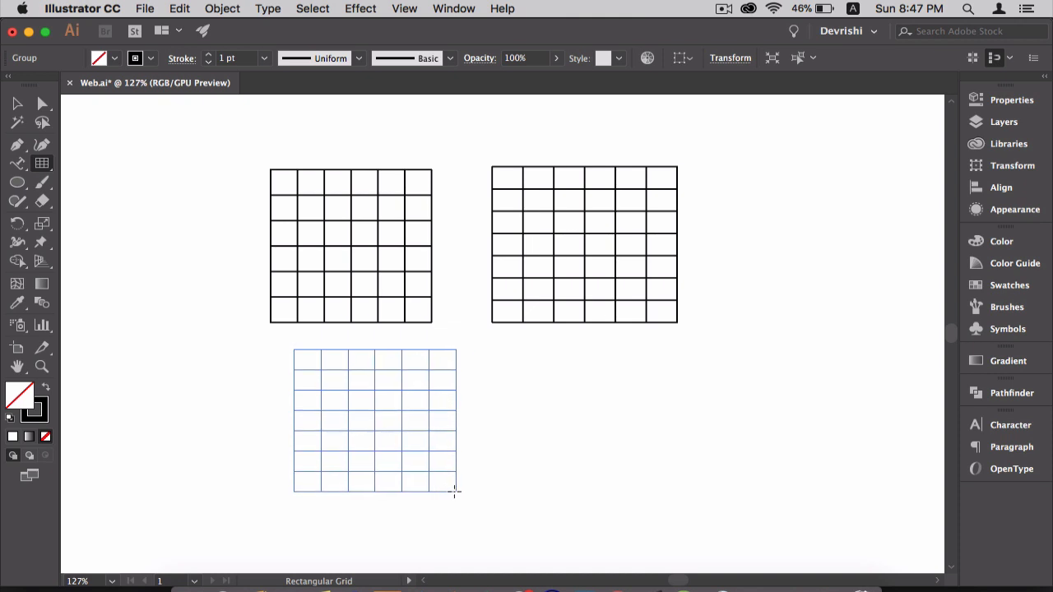
Draw a third grid with columns bunched left and a fourth with columns bunched right, below the first pair.
drag(457, 493, 477, 500)
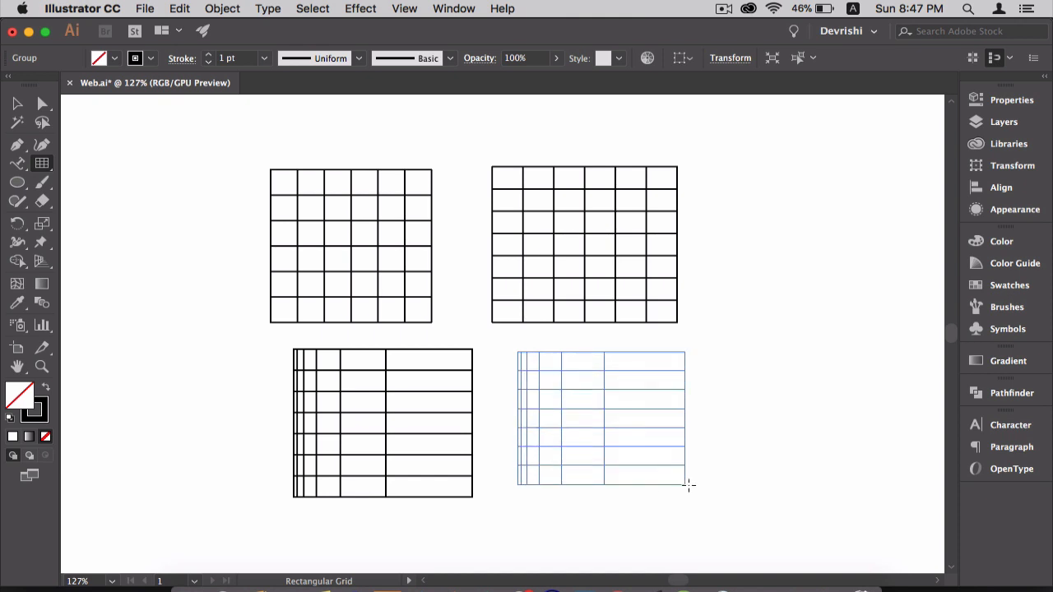
drag(682, 485, 695, 487)
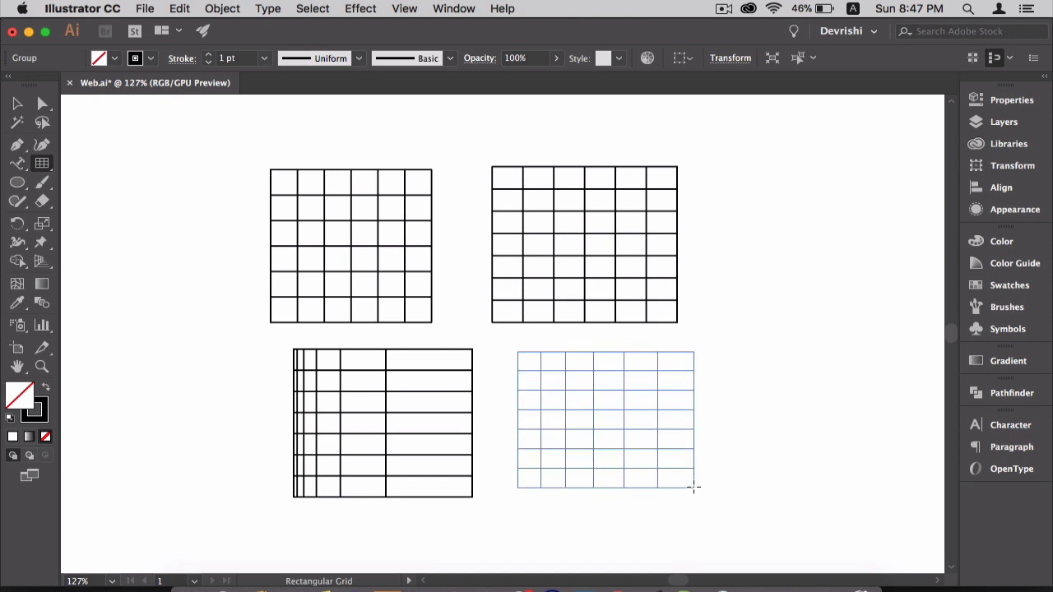
click(602, 424)
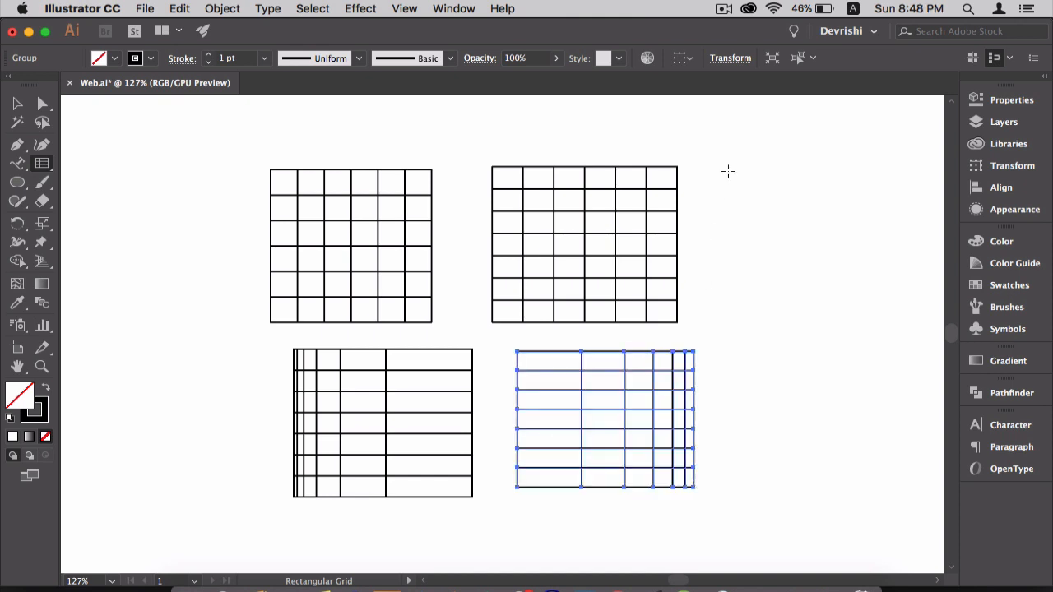